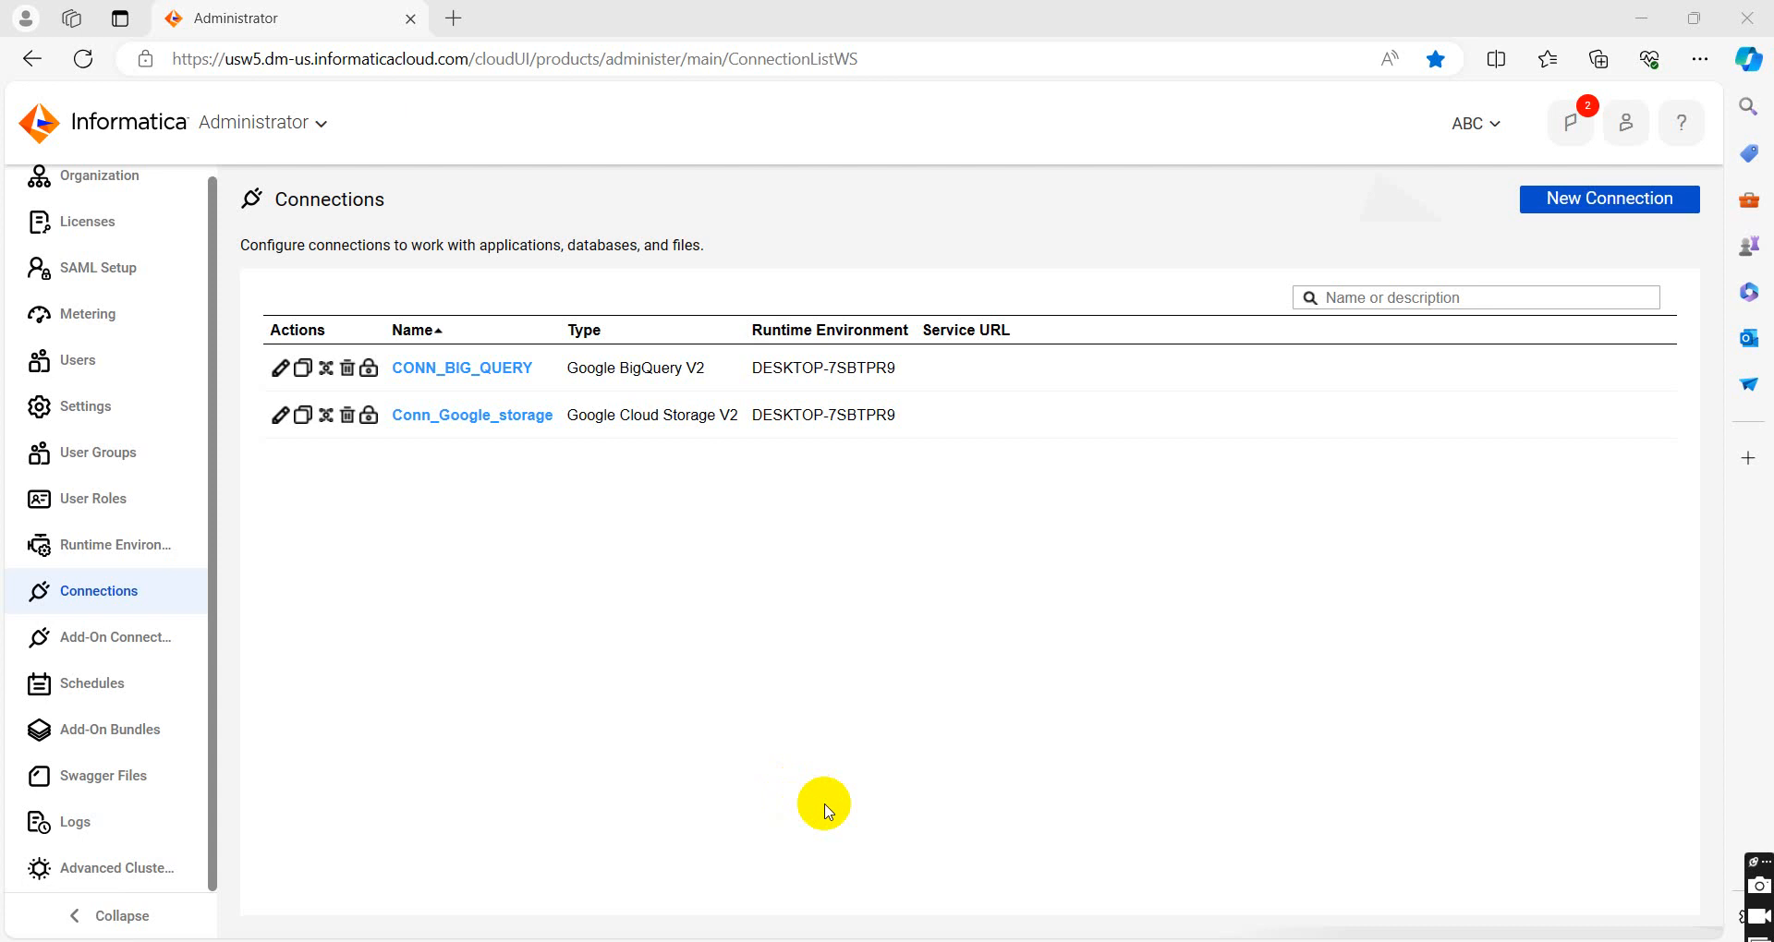
pyautogui.moveTo(334, 139)
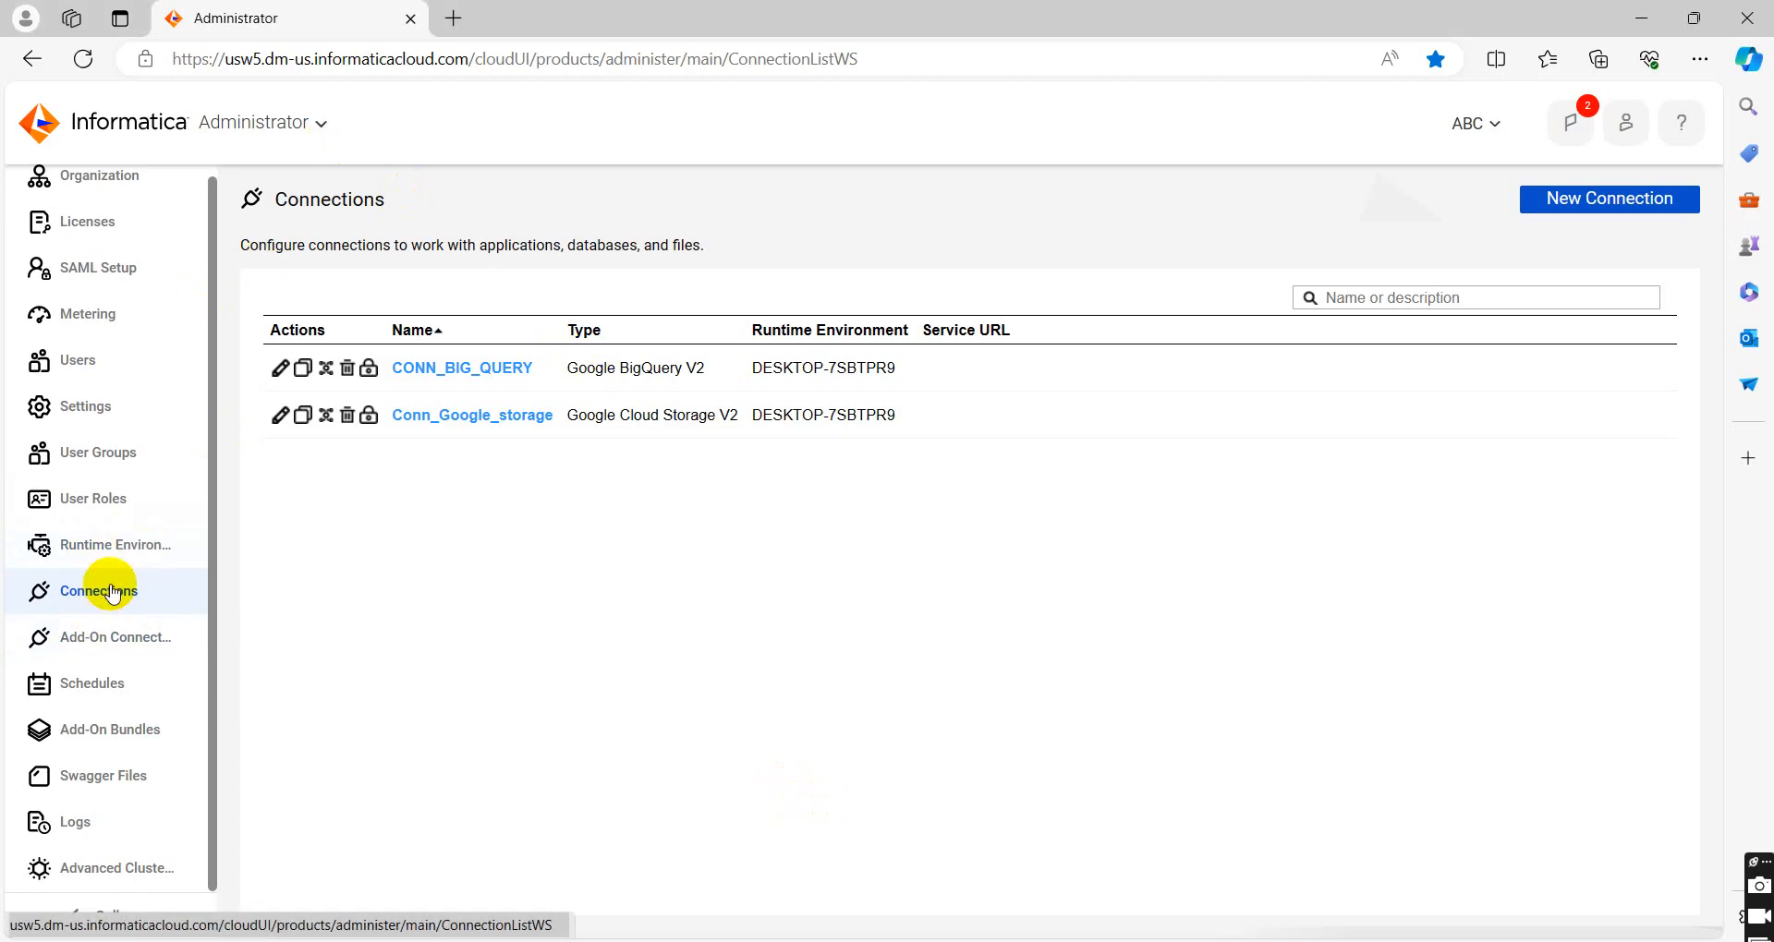
# Create a new connection named FF_SRC of type Flat File
pyautogui.click(1608, 200)
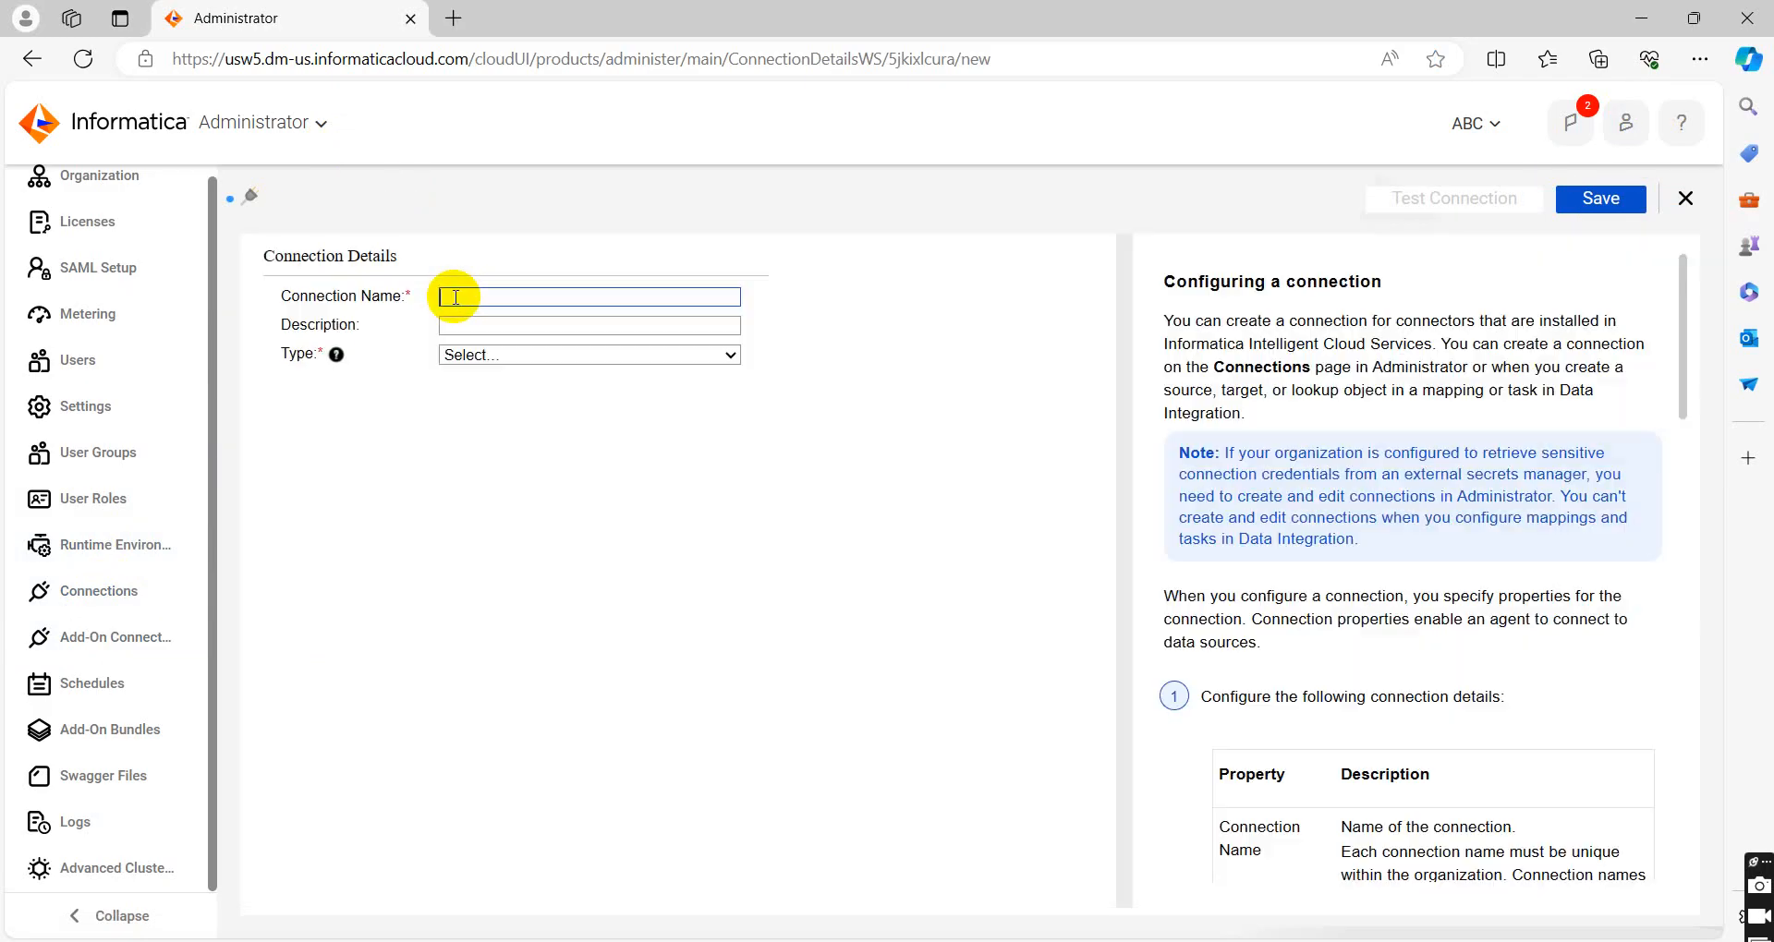
pyautogui.click(587, 295)
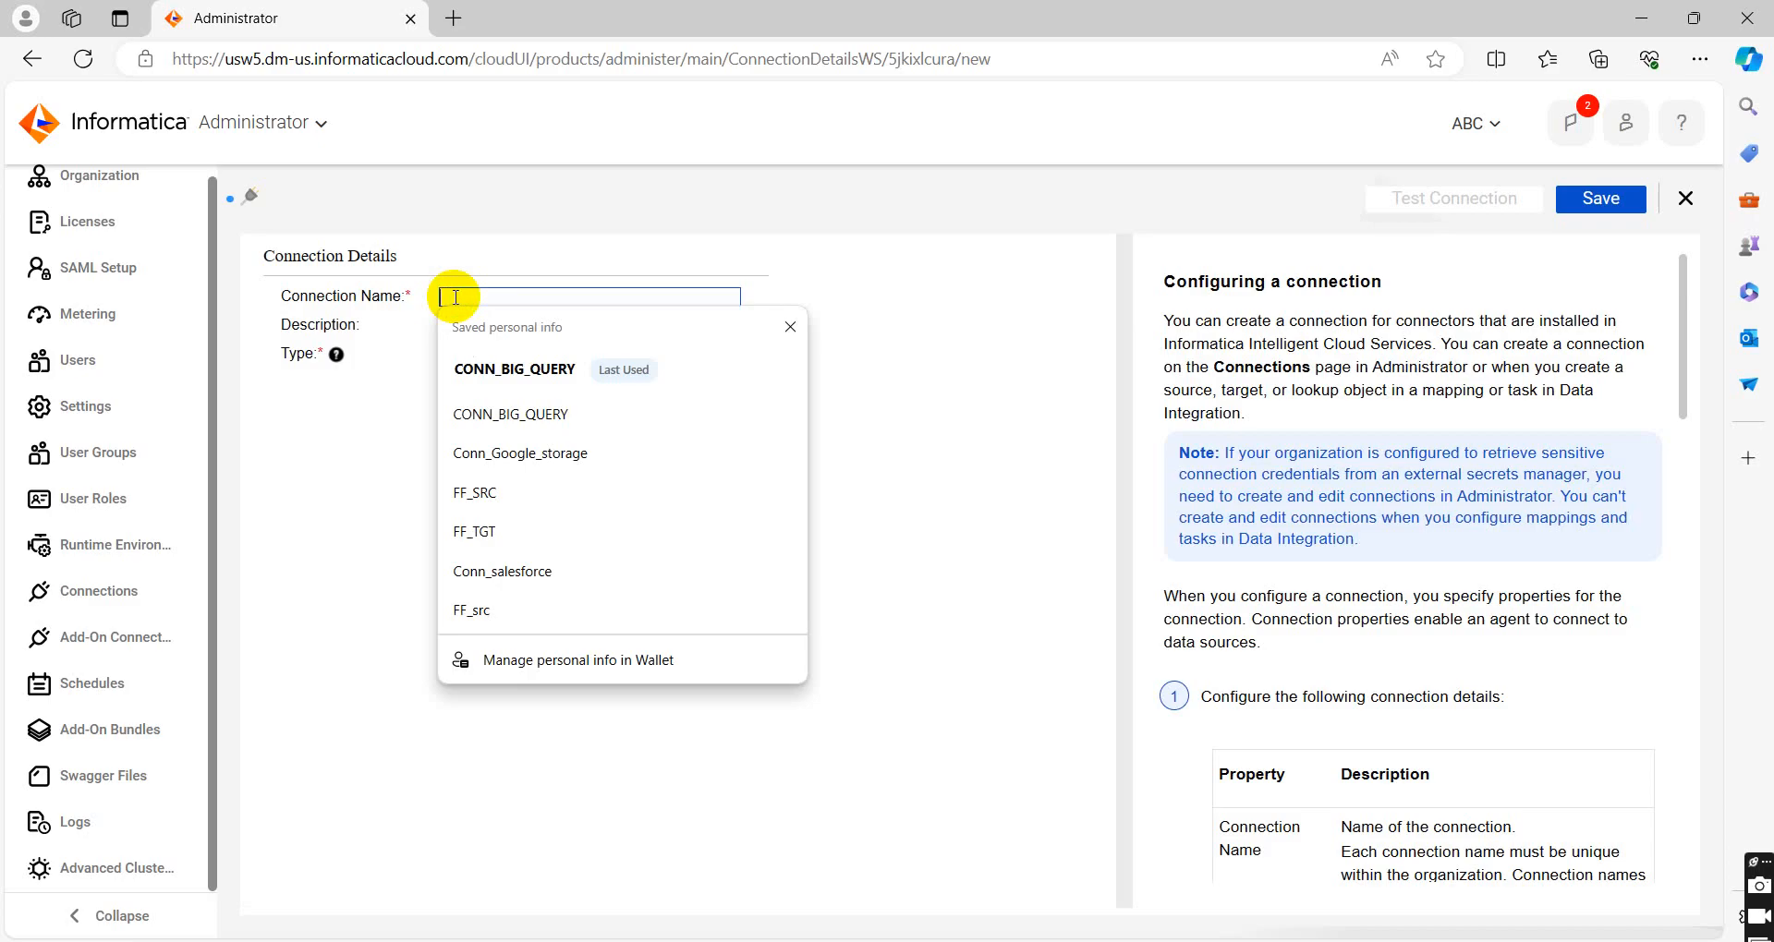
pyautogui.click(475, 491)
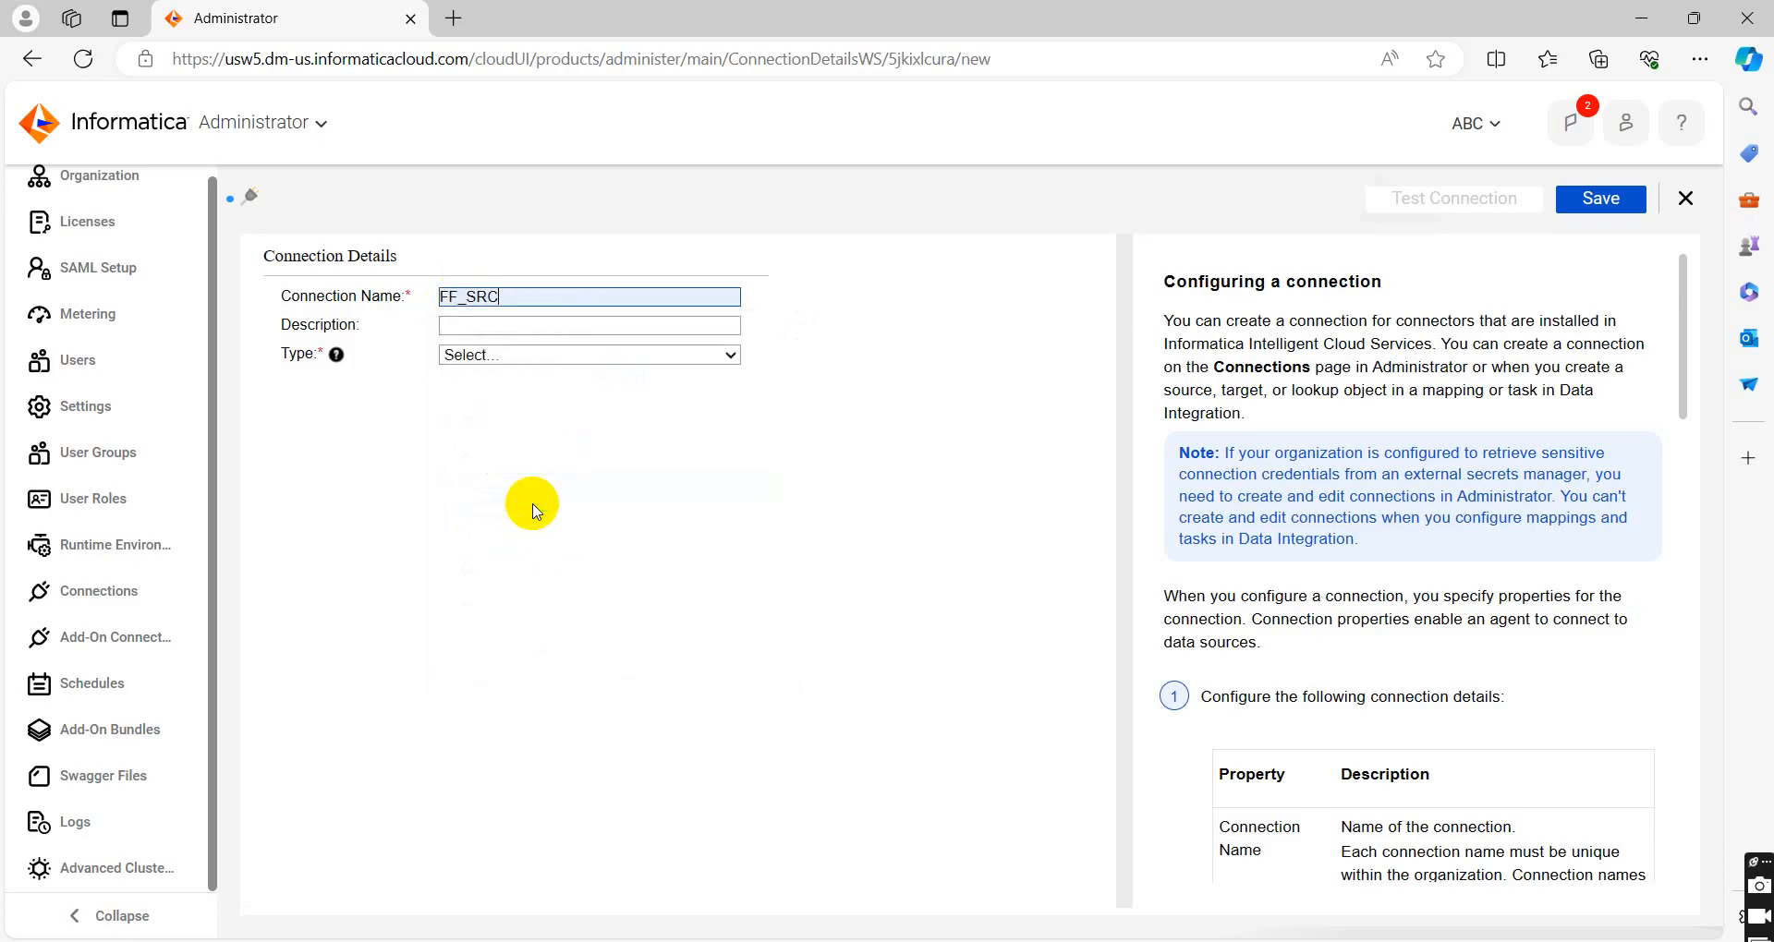
pyautogui.click(588, 355)
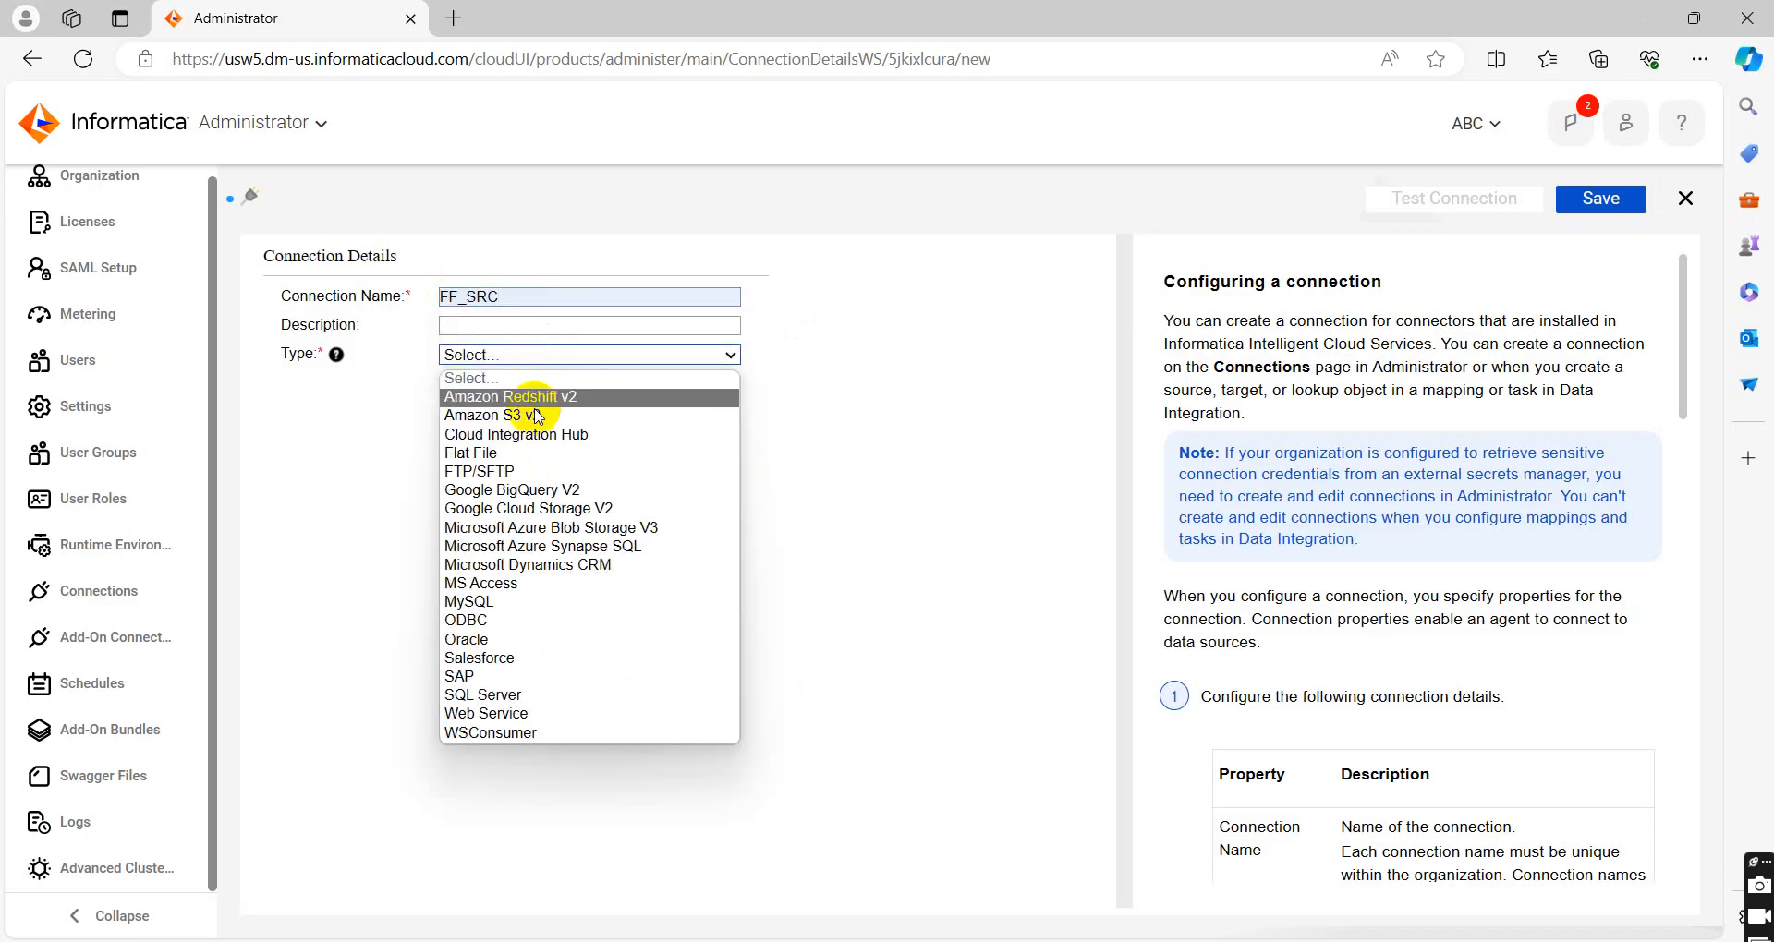
pyautogui.click(470, 453)
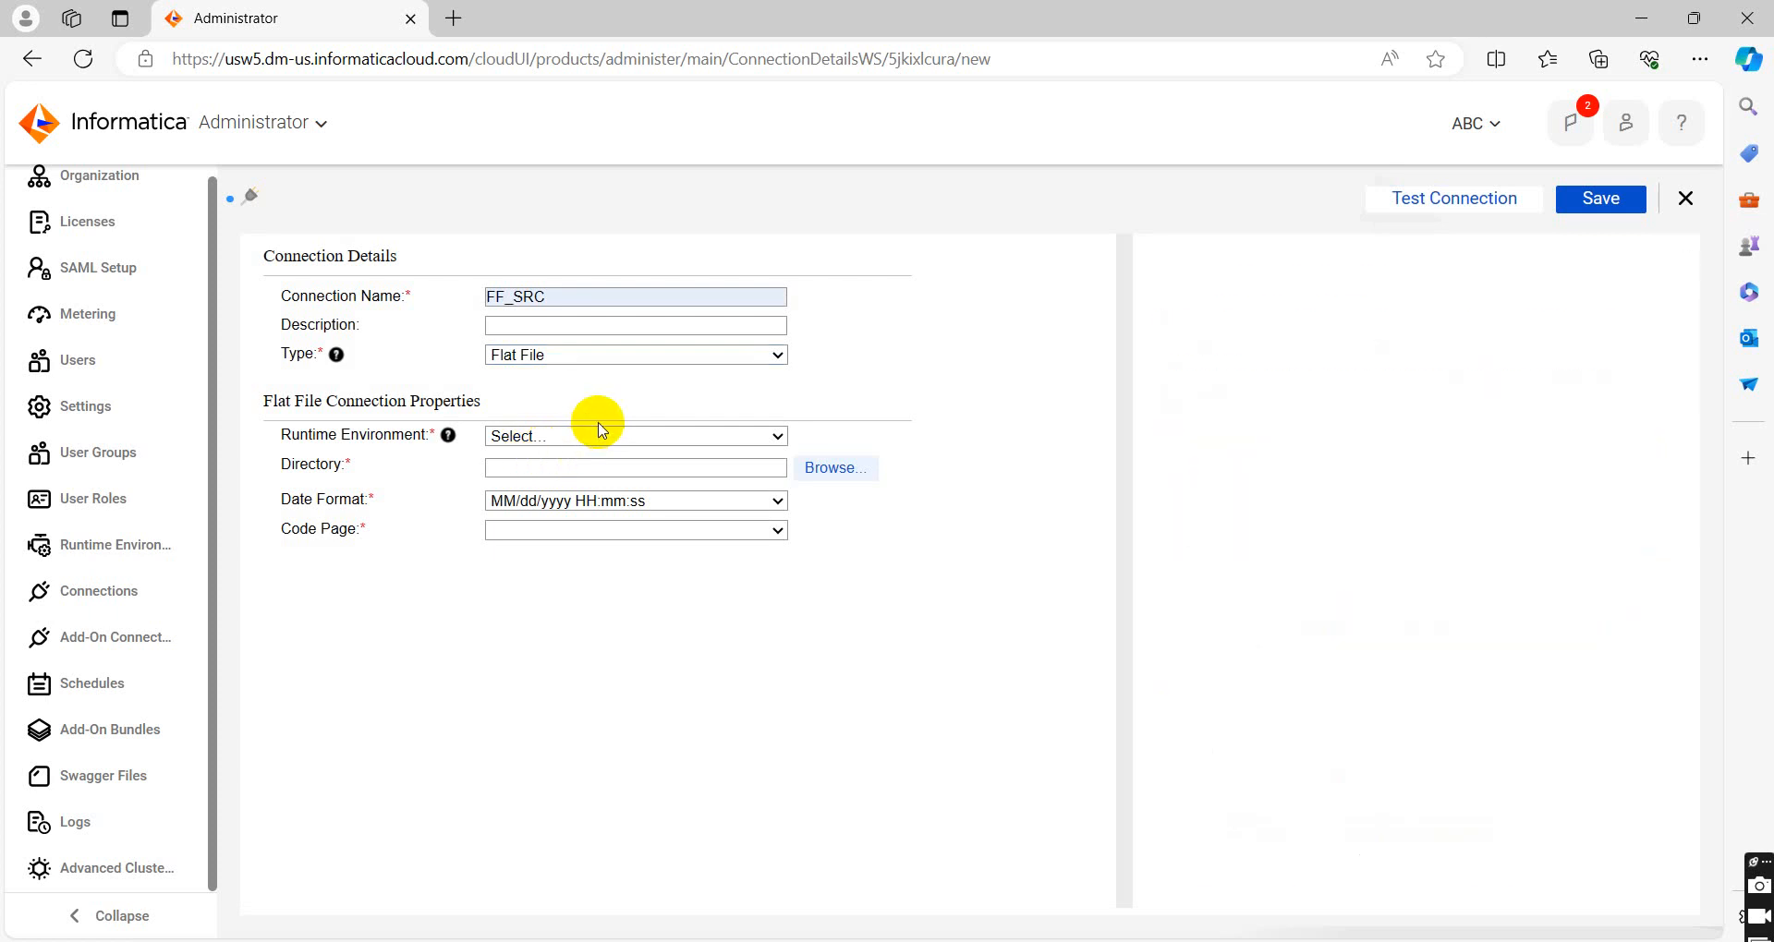
# Locate the FF_SRC folder under Documents > INFORMATICA CLOUD and copy its path
pyautogui.click(634, 436)
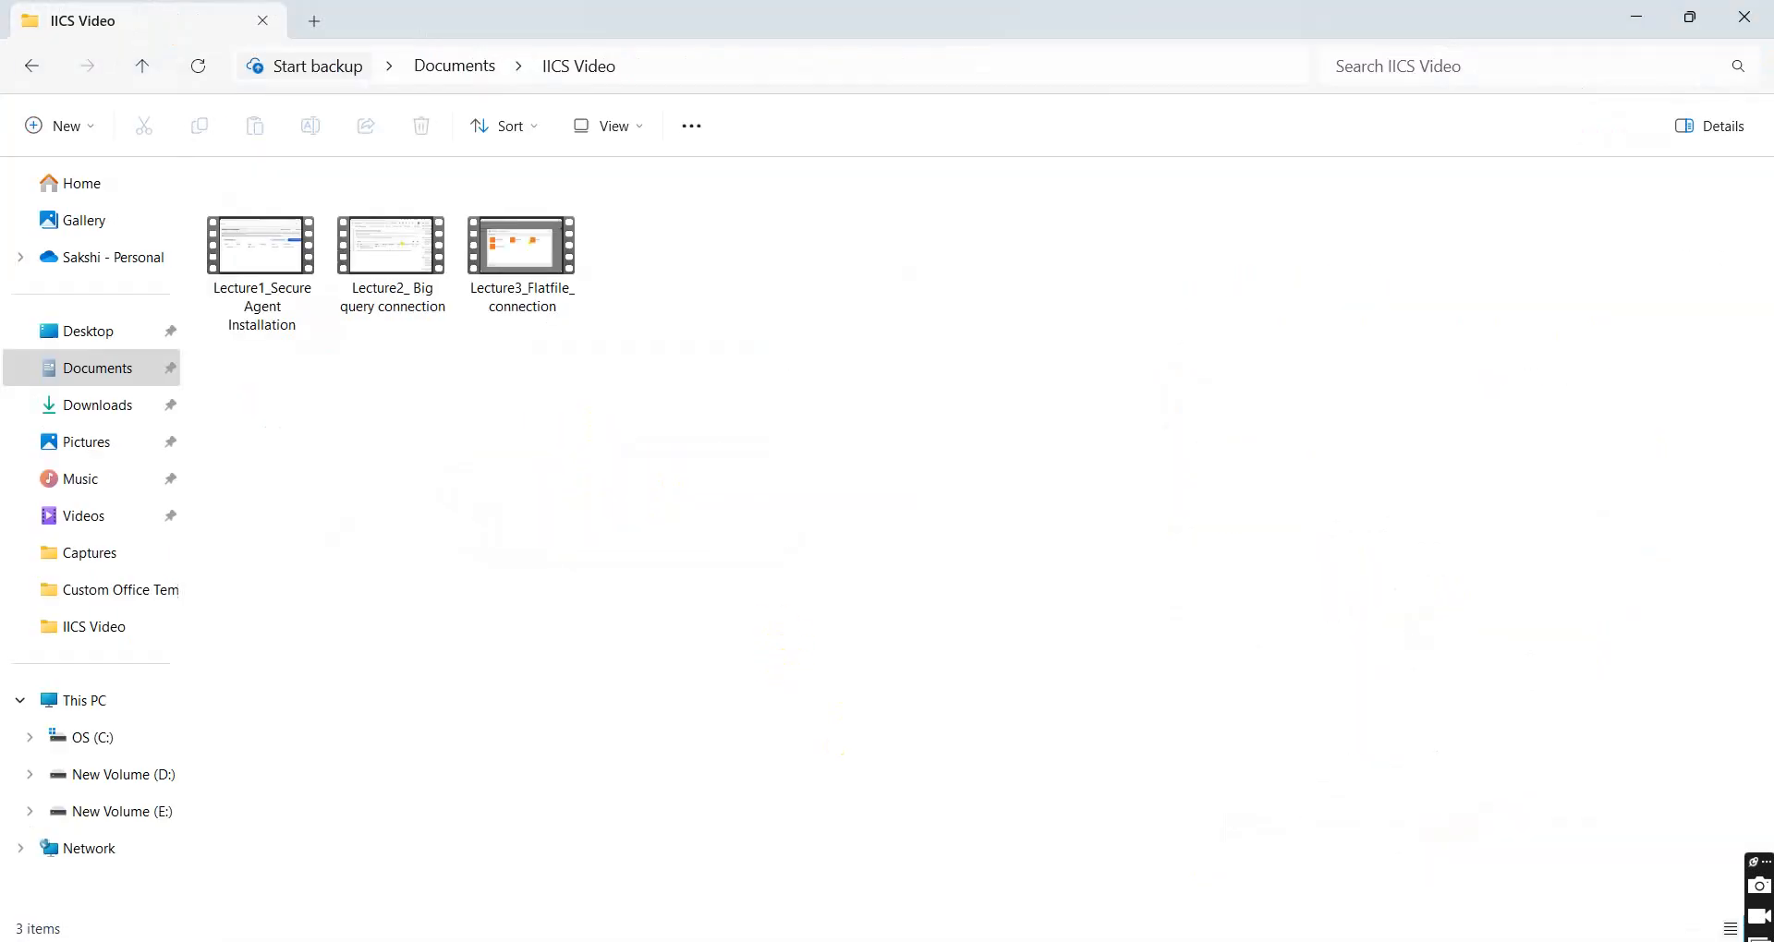
pyautogui.click(98, 404)
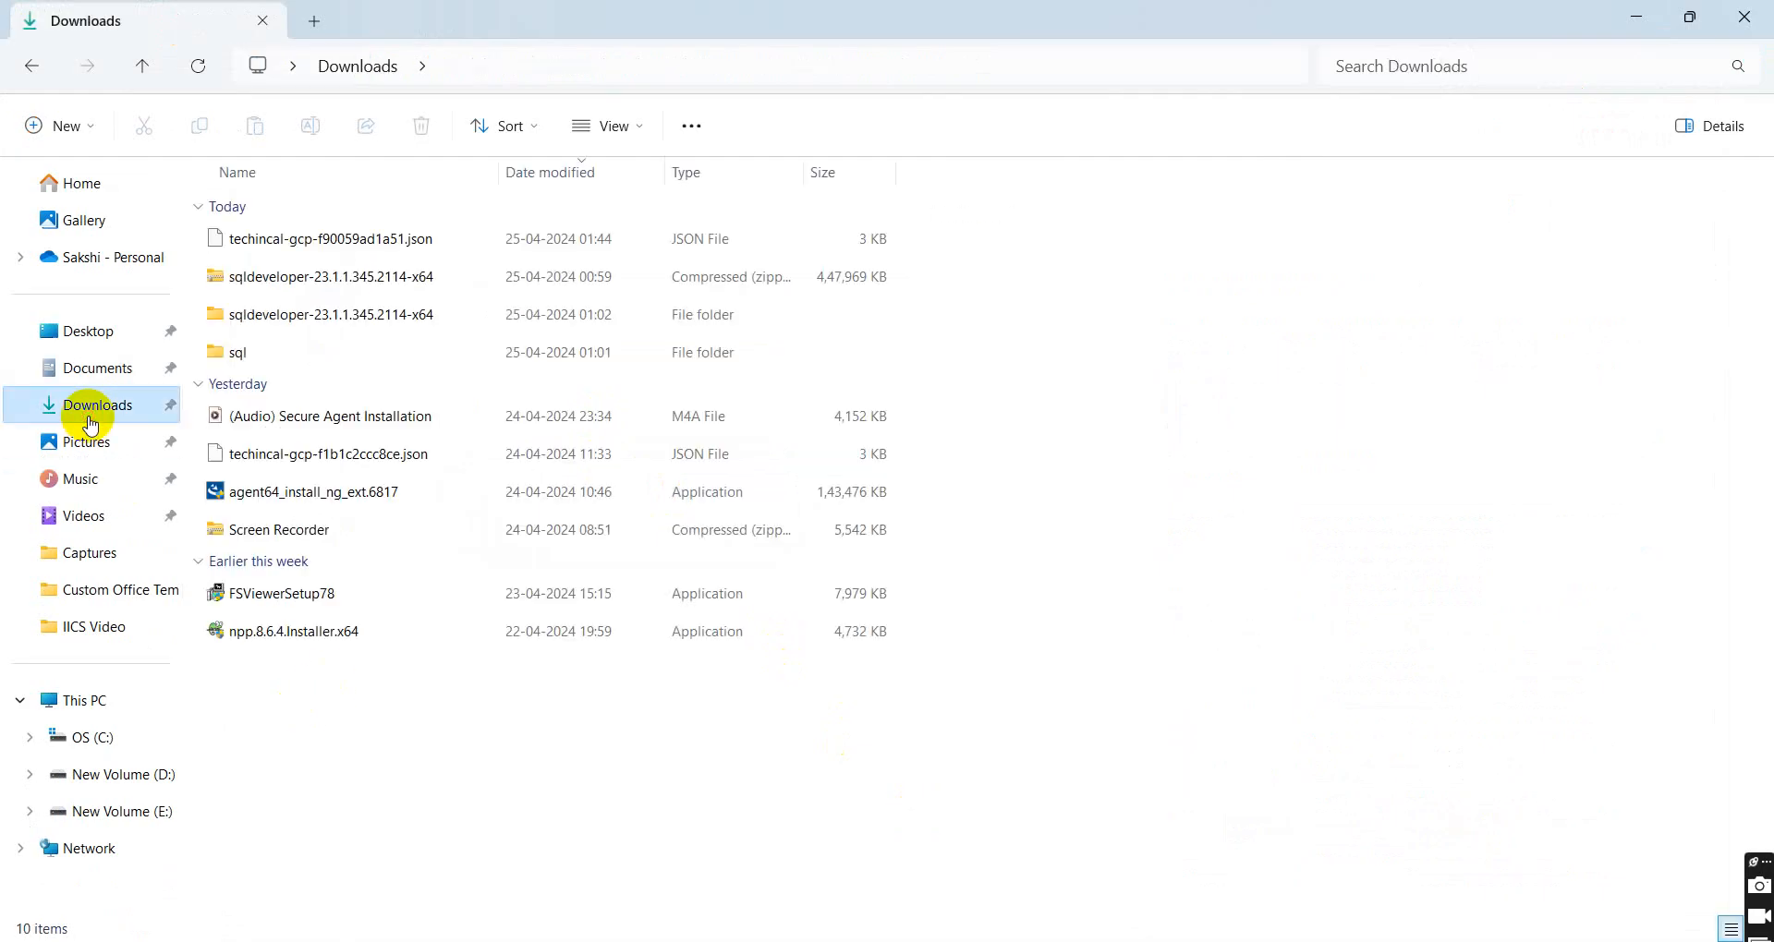
pyautogui.moveTo(86, 331)
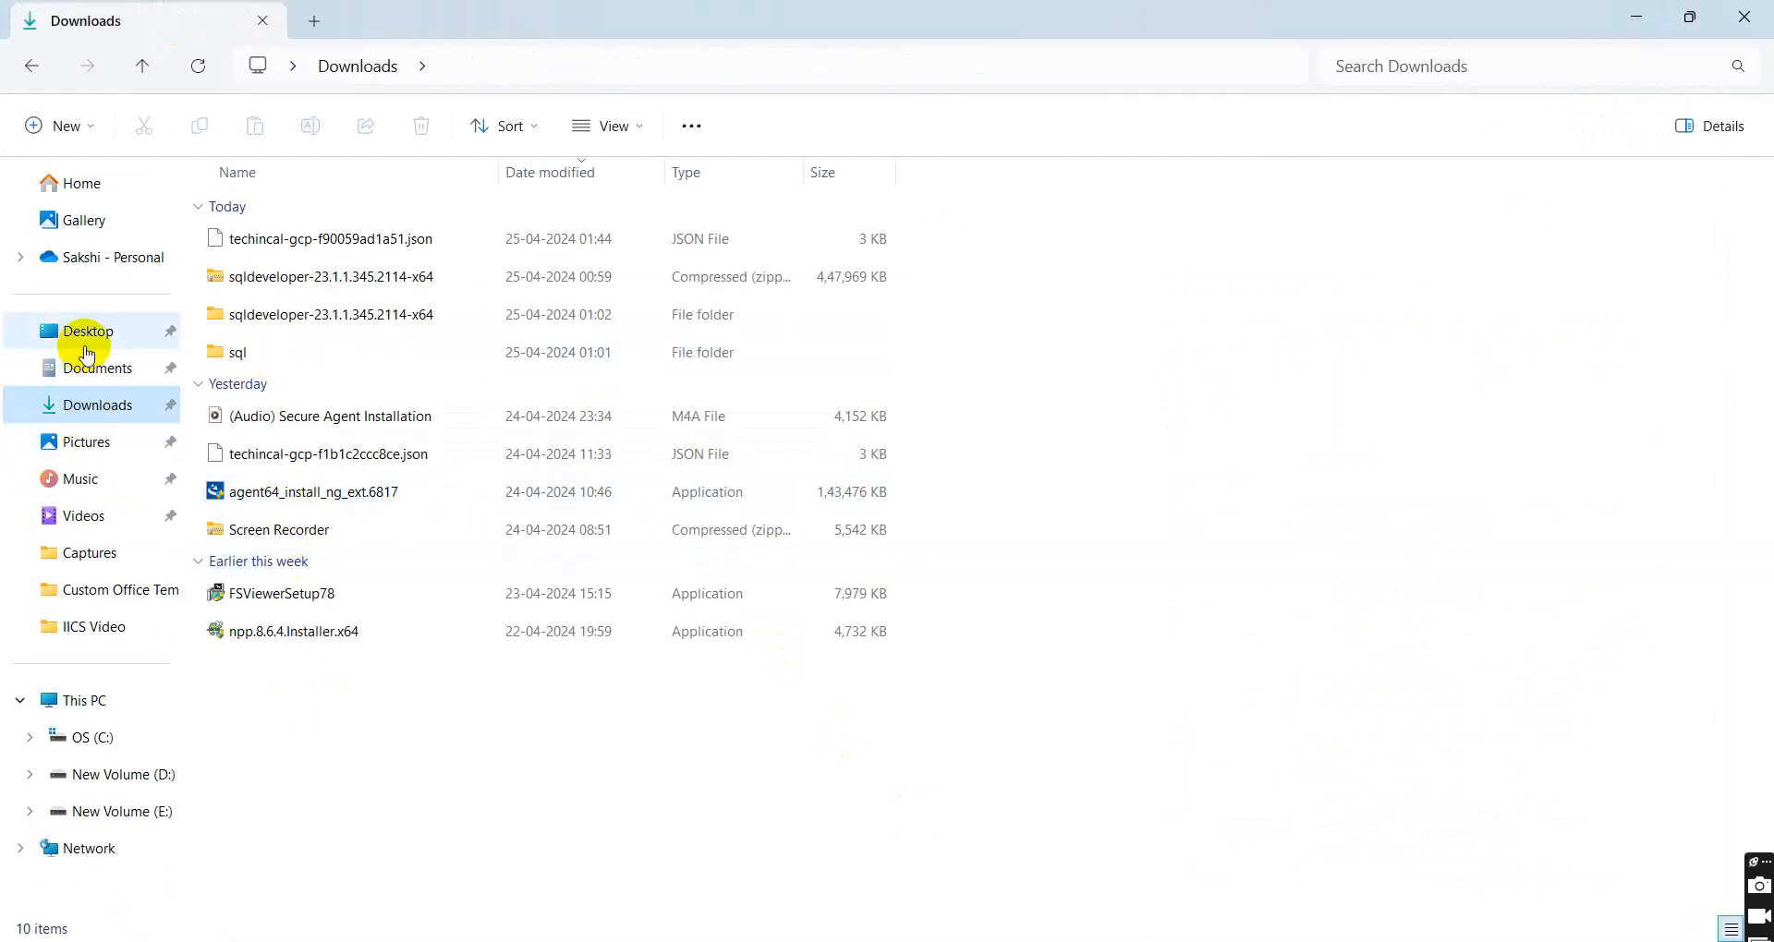
pyautogui.click(98, 368)
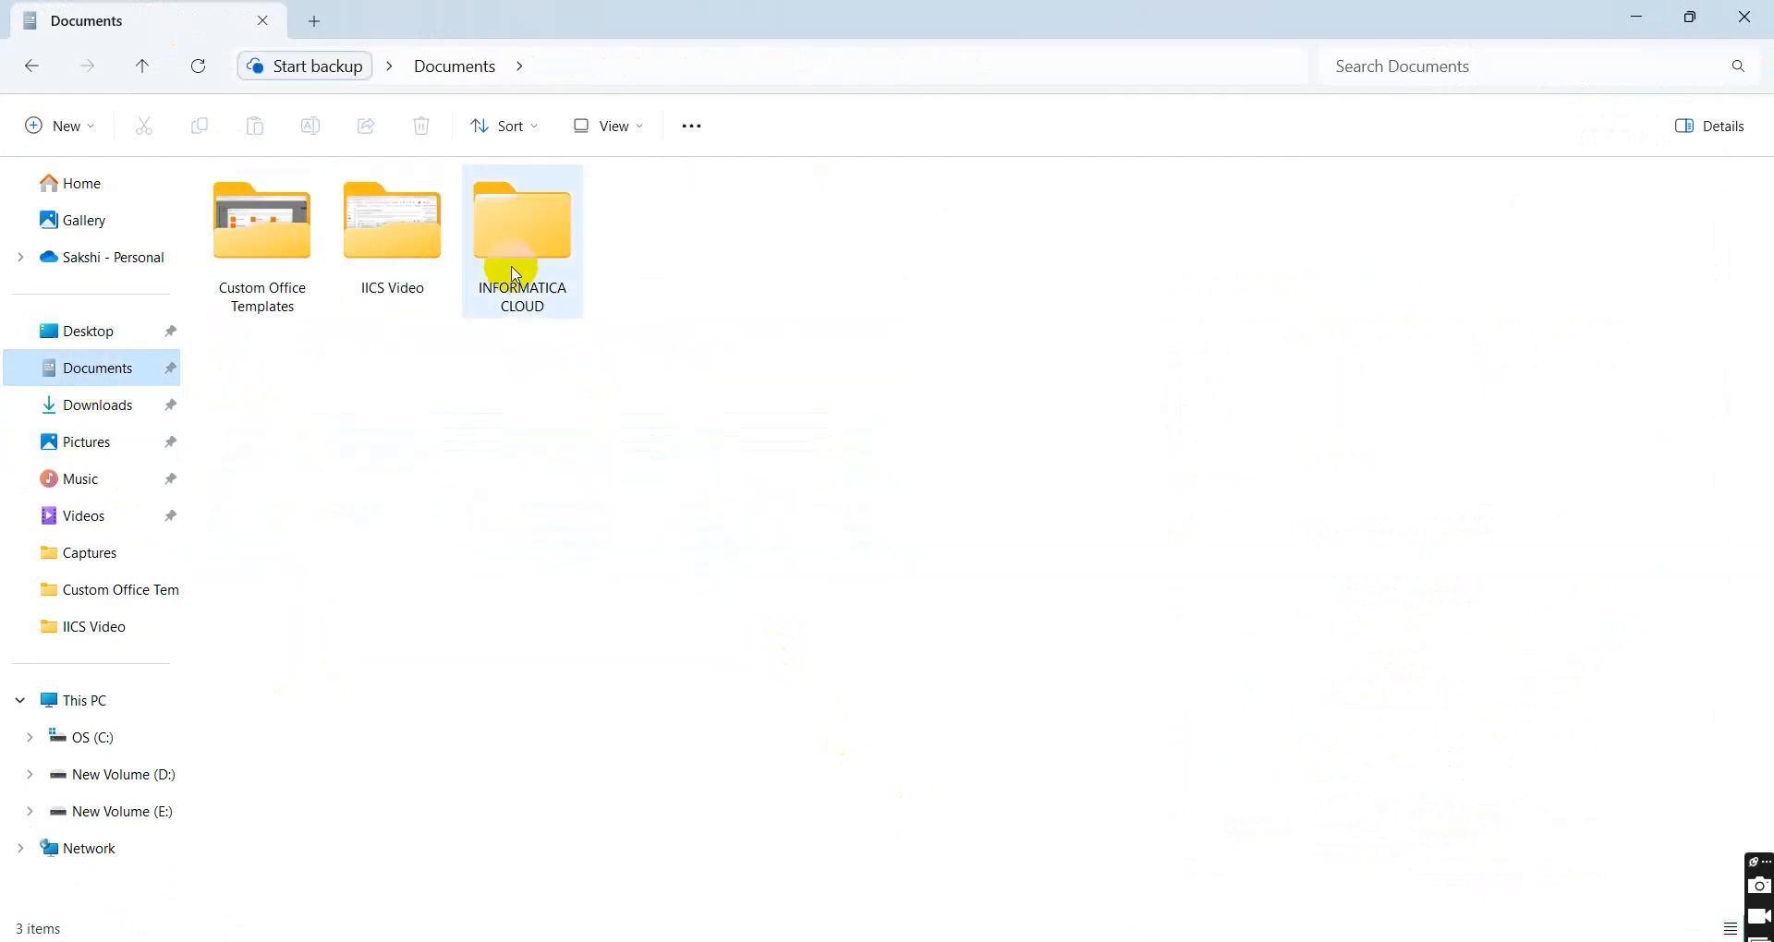
pyautogui.doubleClick(521, 220)
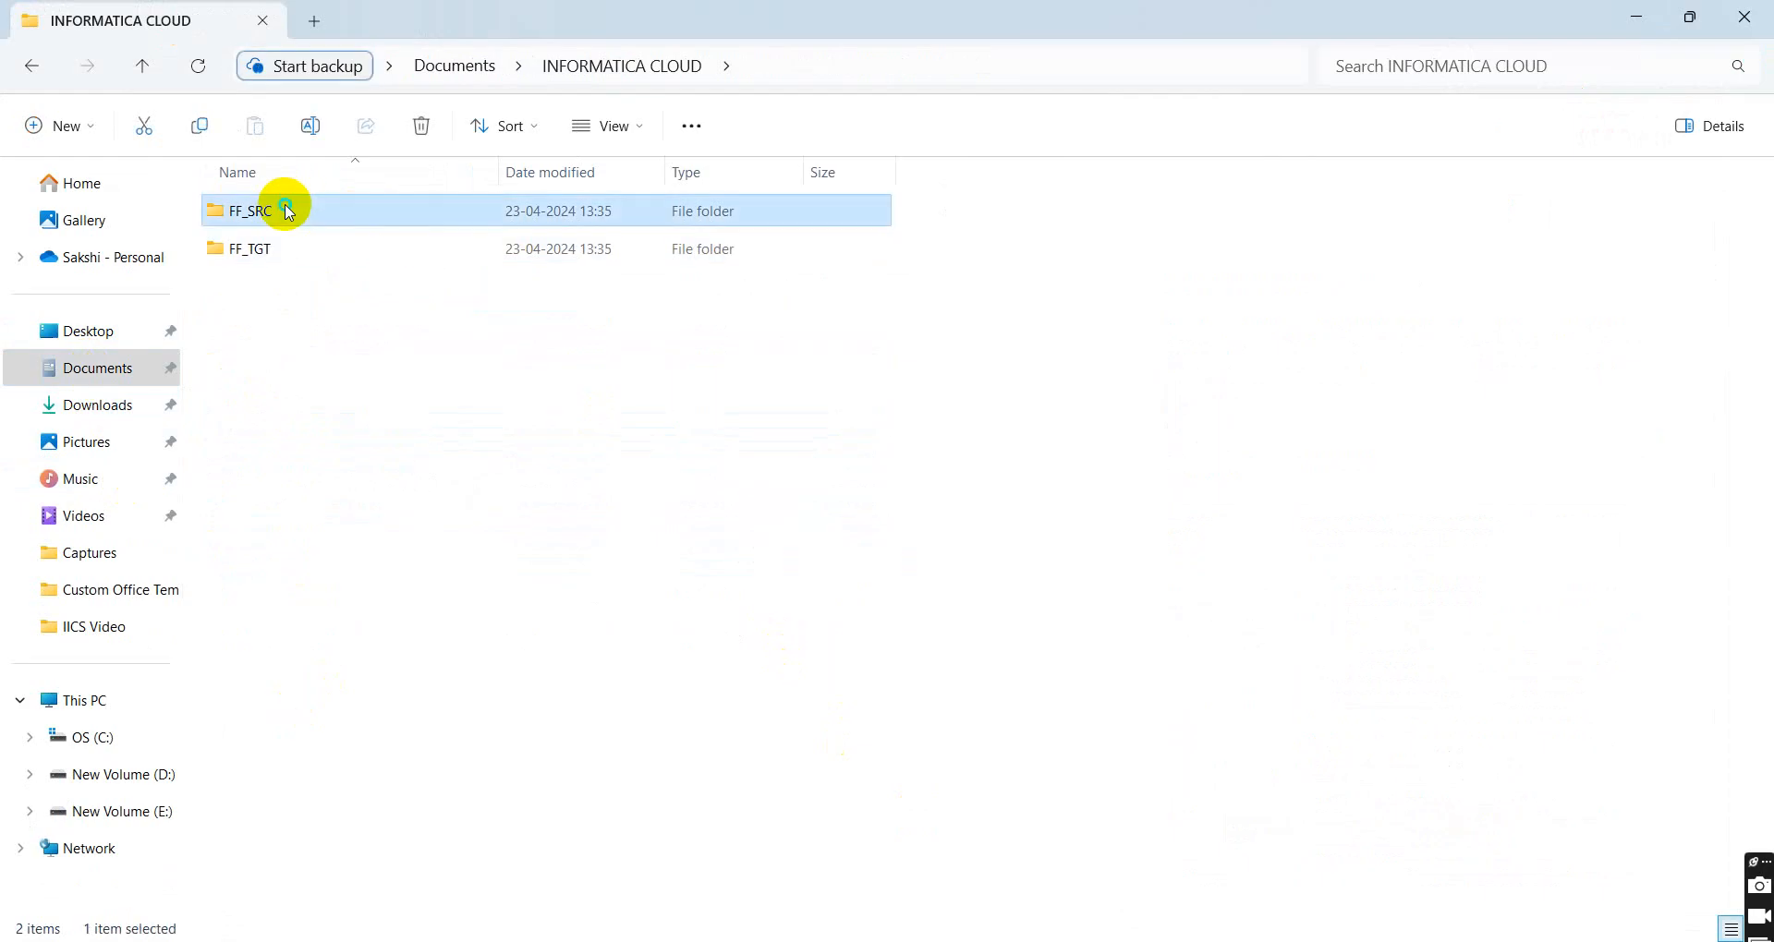
pyautogui.rightClick(250, 211)
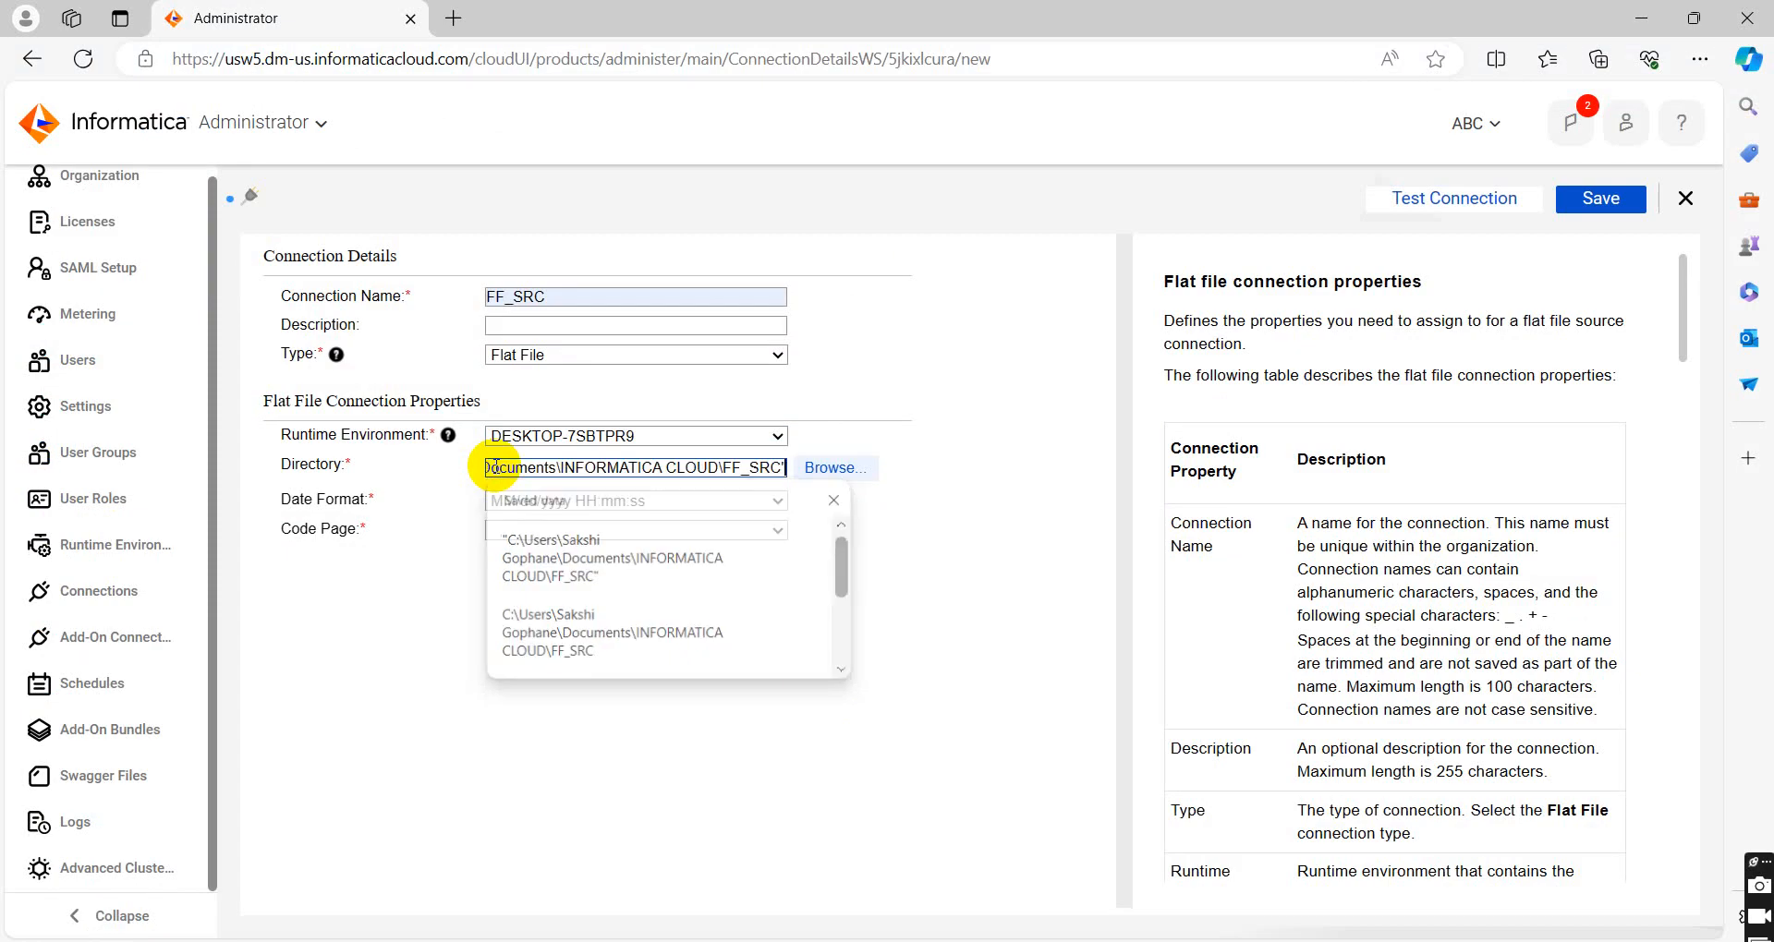
# Set the connection's code page to UTF-8 and start a connection test
pyautogui.click(633, 531)
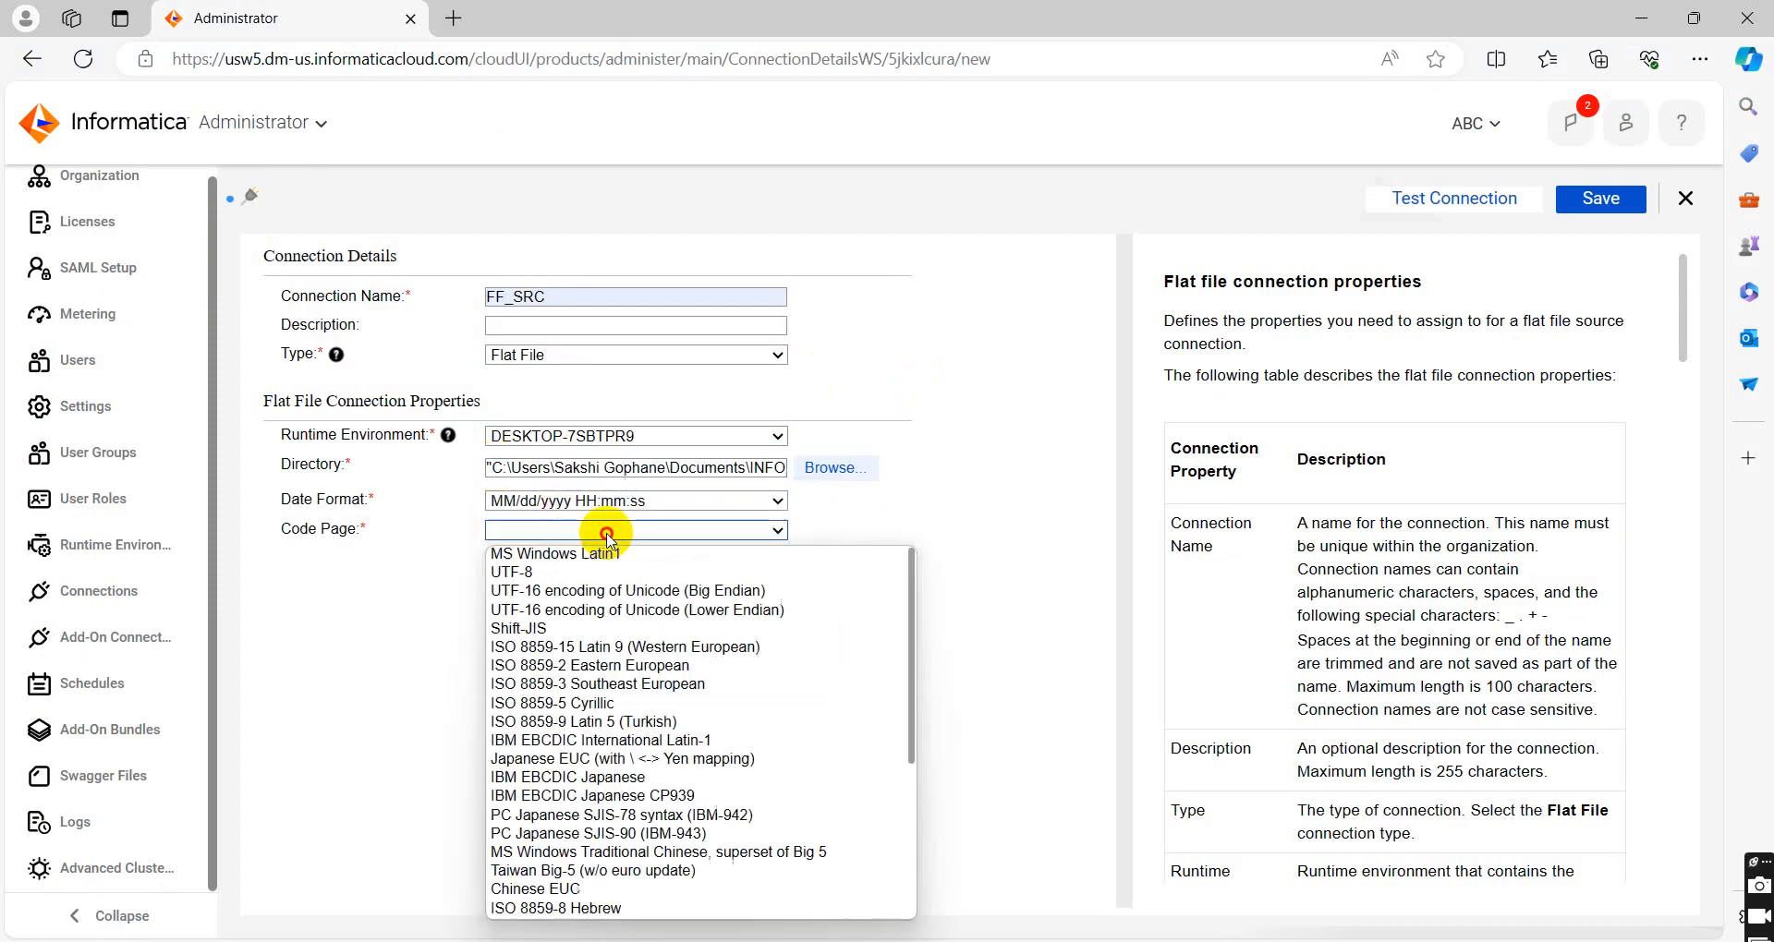
pyautogui.click(512, 571)
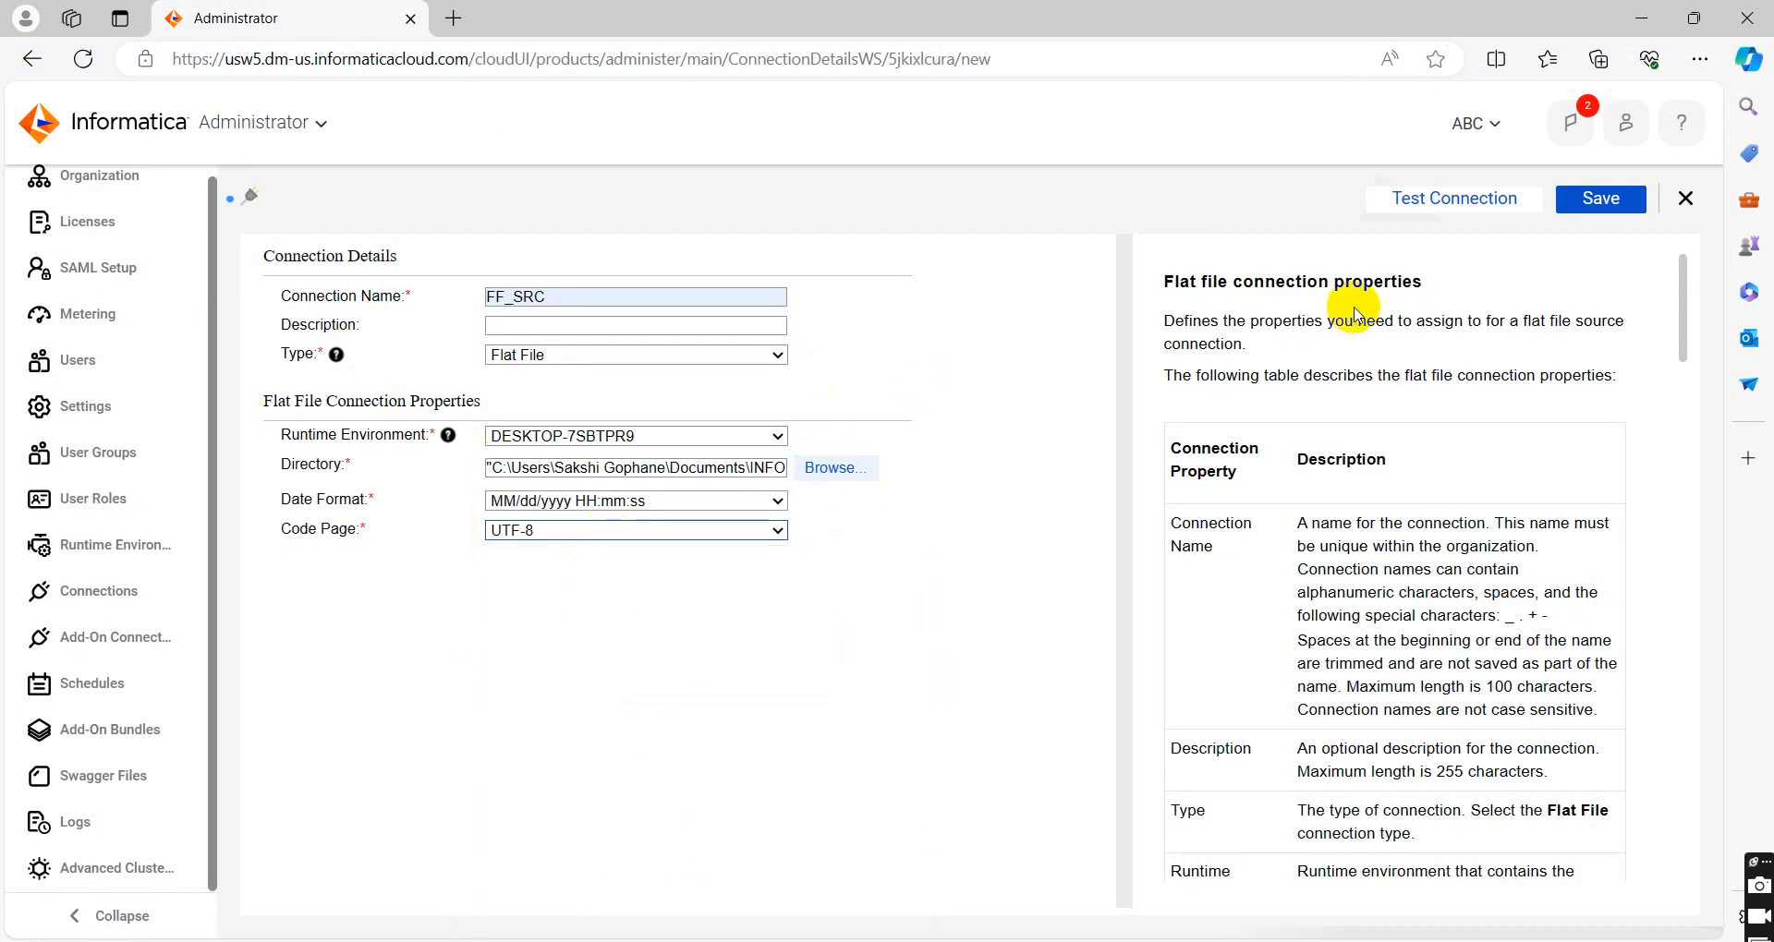
pyautogui.click(1454, 197)
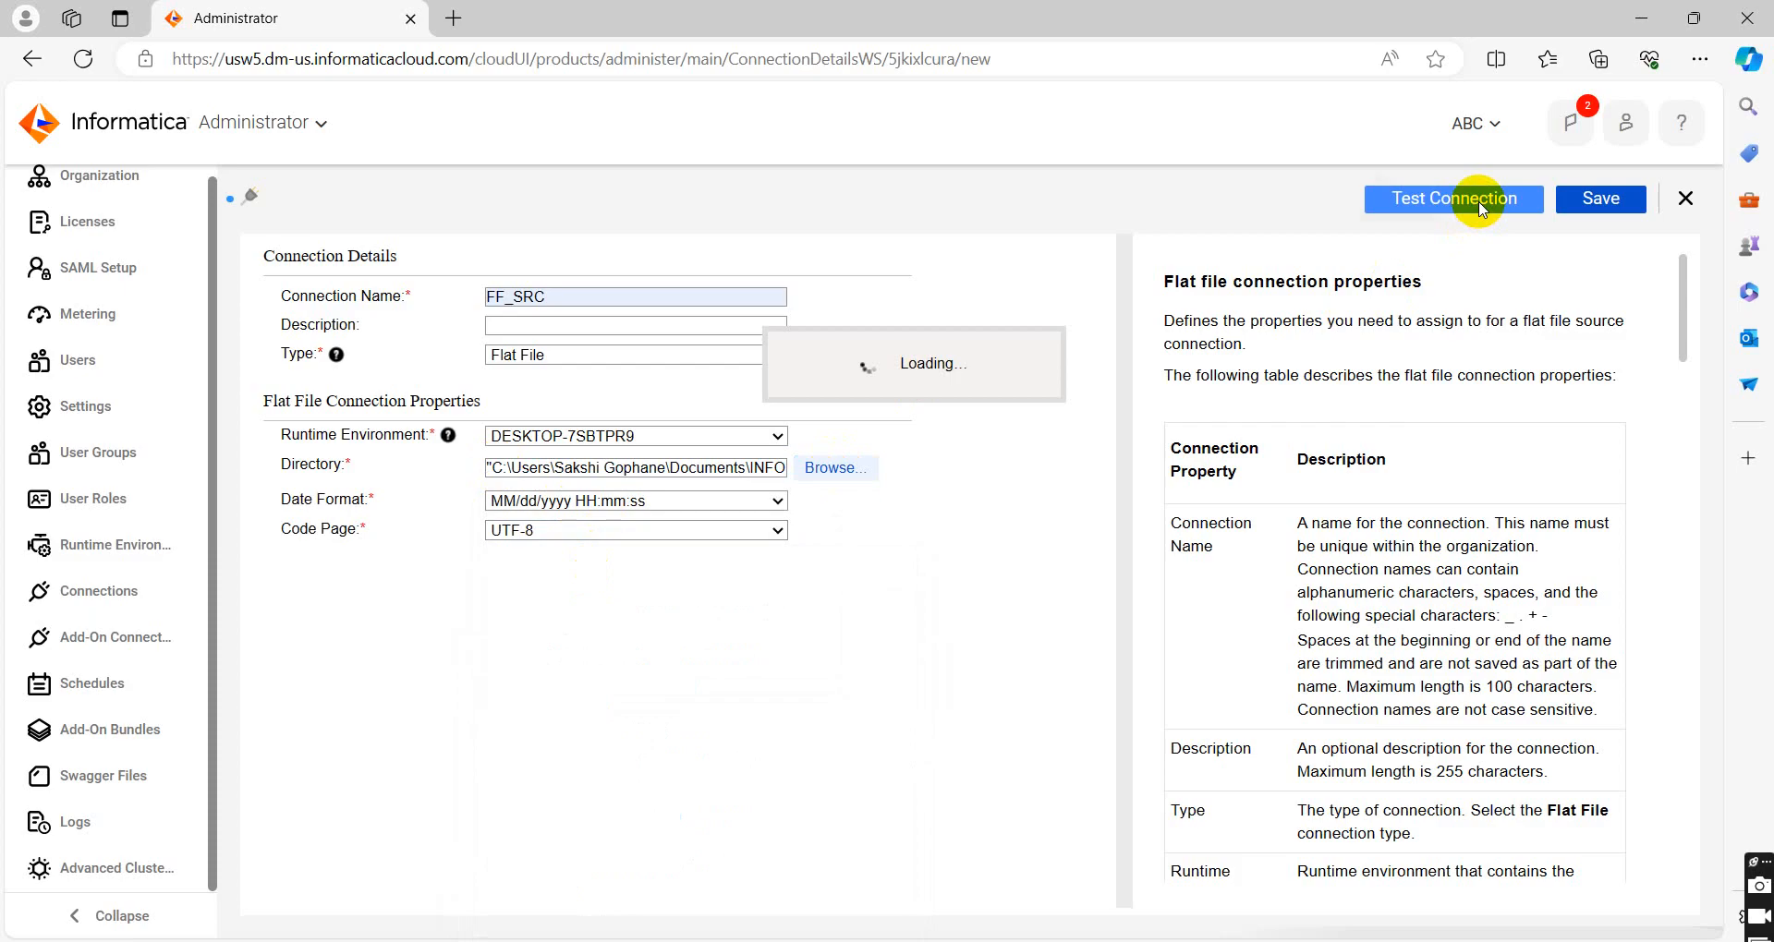
# Confirm the test was successful and save the FF_SRC connection
pyautogui.click(1454, 199)
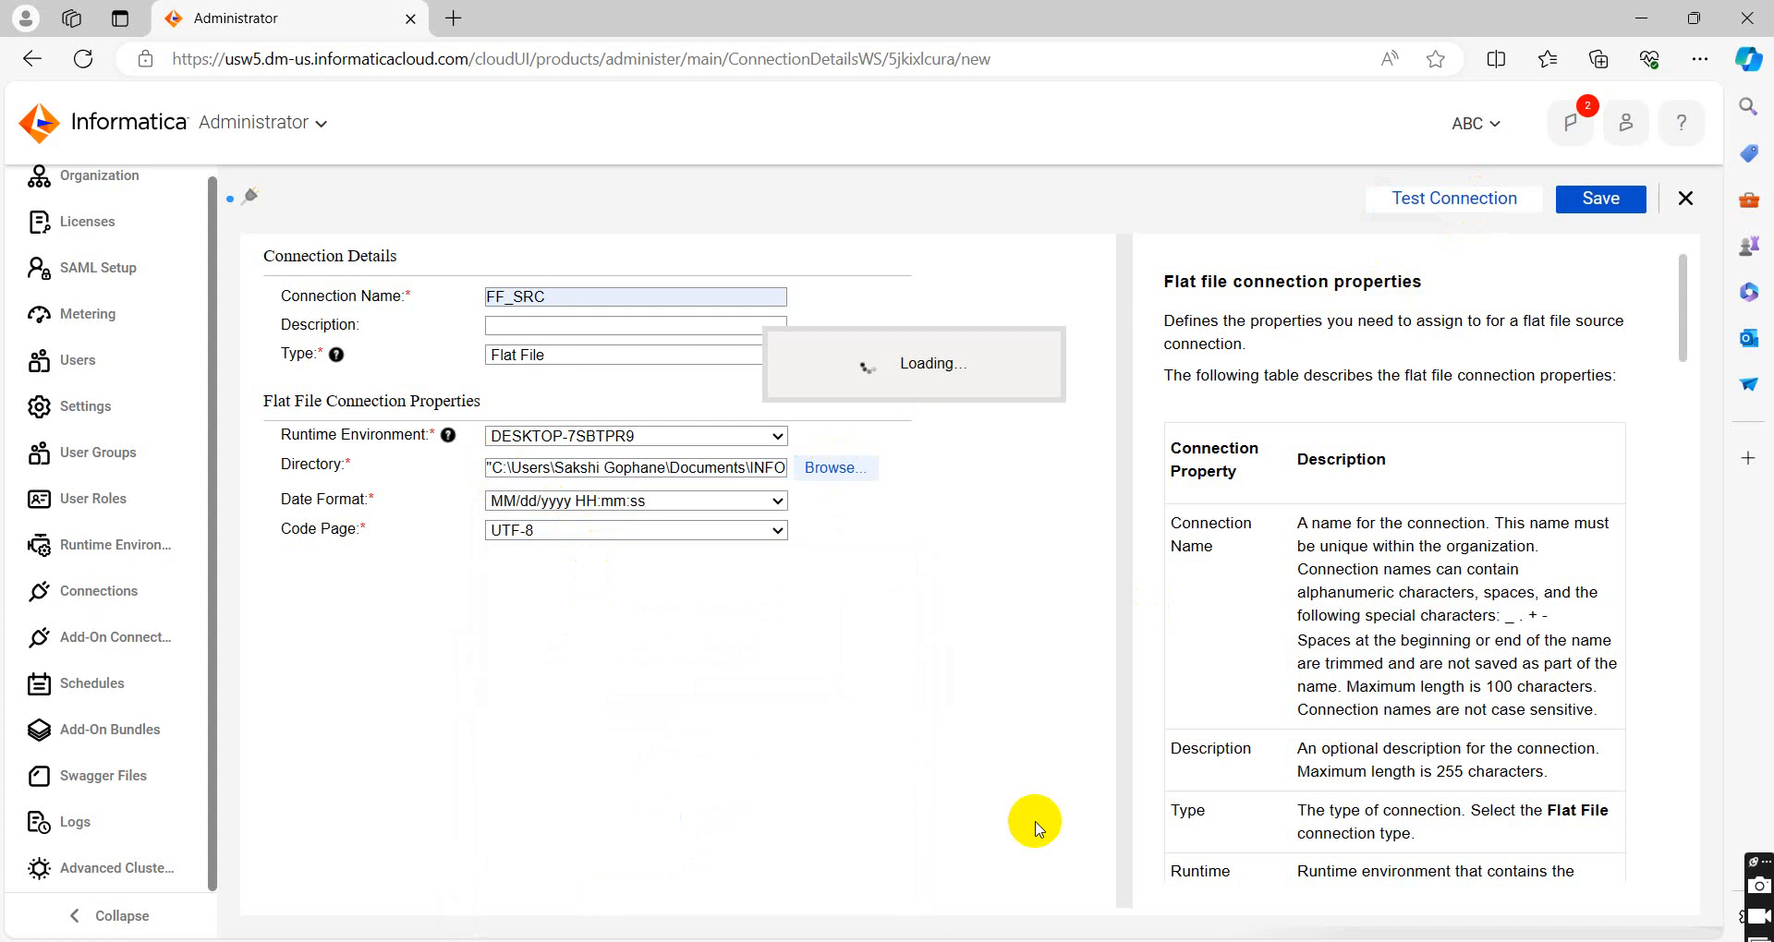
pyautogui.click(1454, 200)
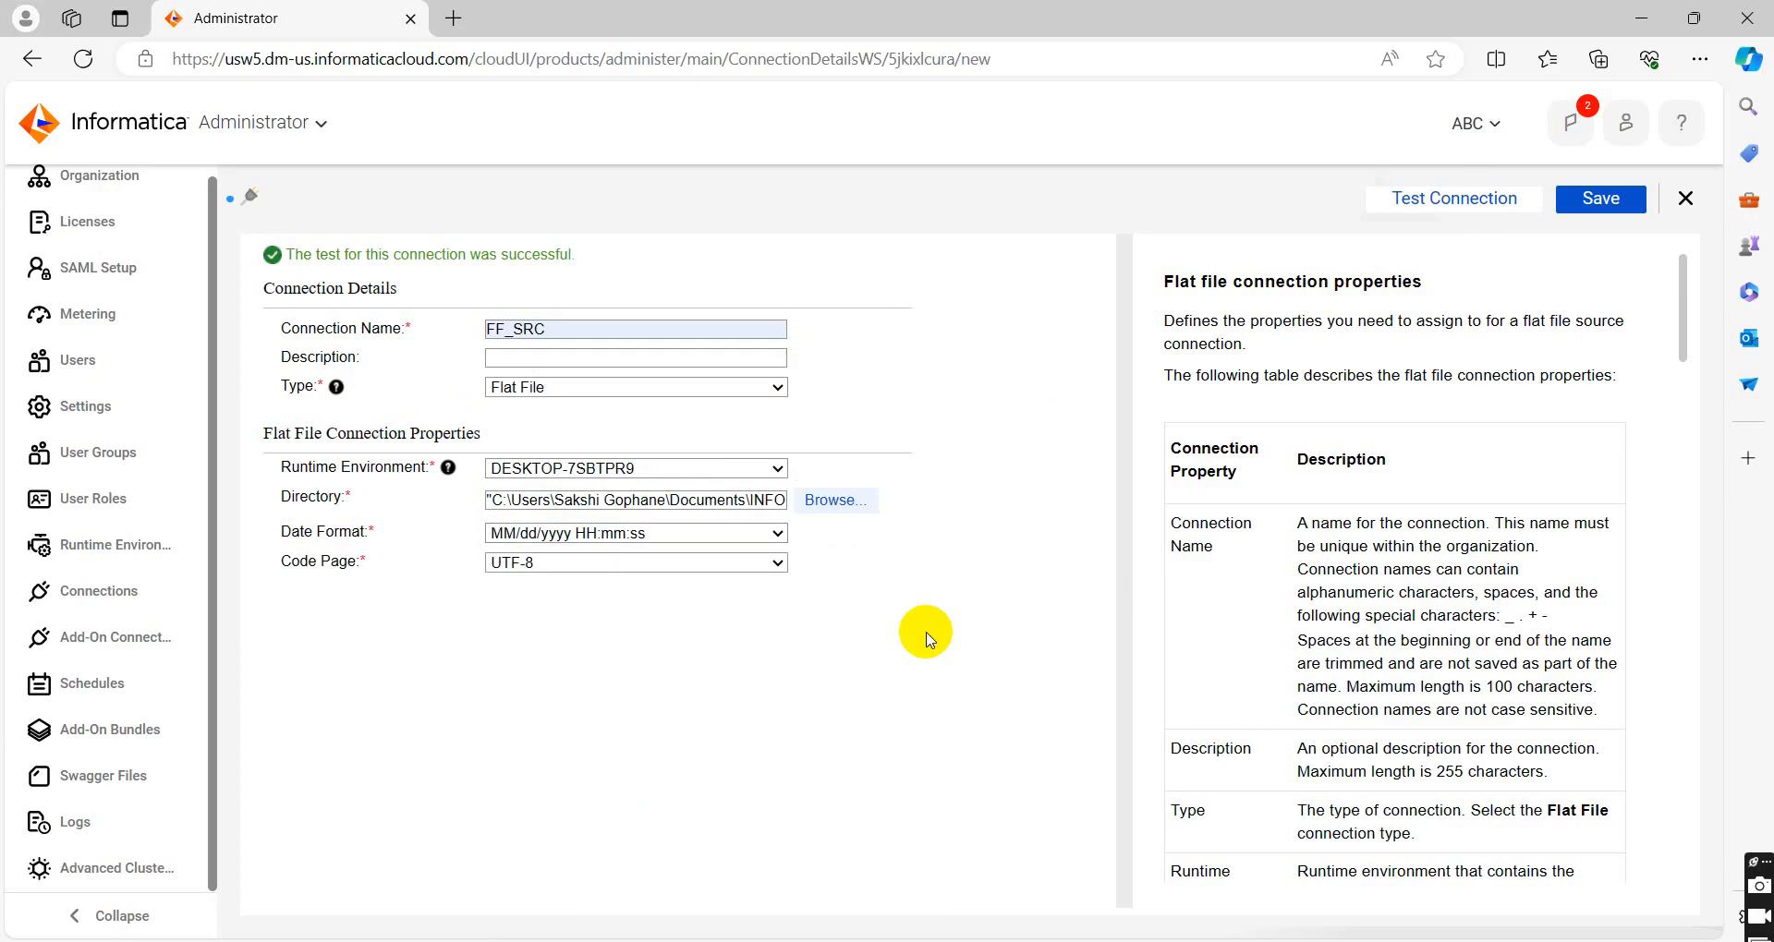
pyautogui.moveTo(1600, 197)
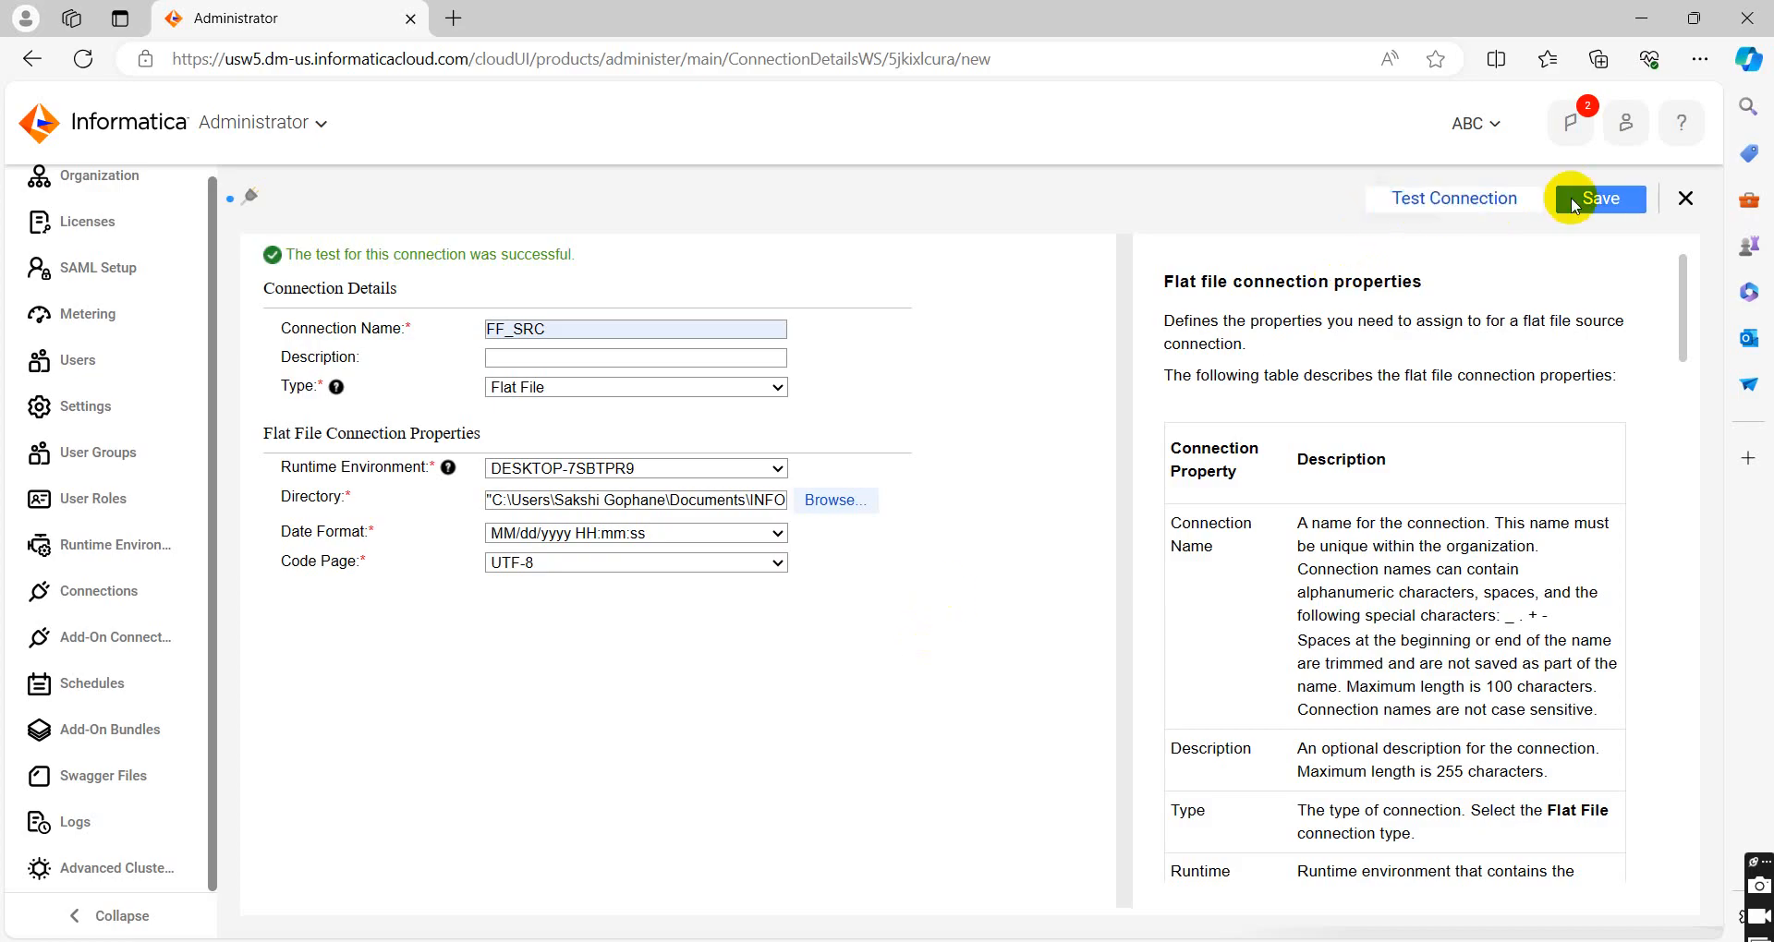
pyautogui.click(1600, 198)
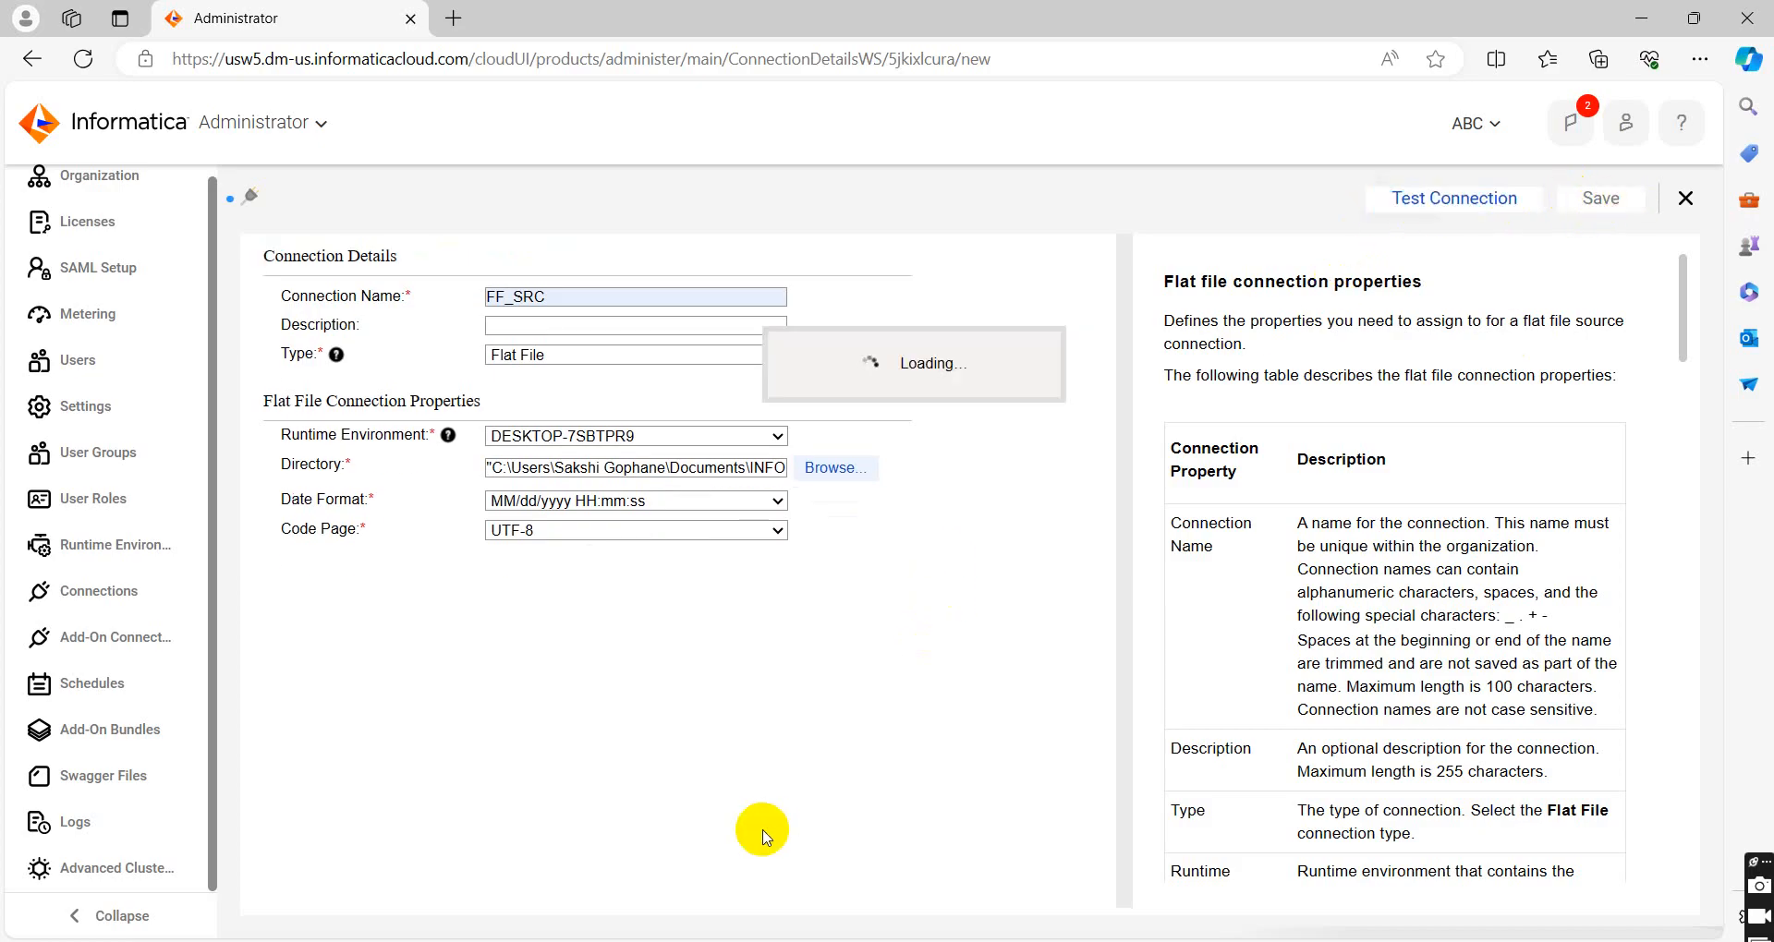